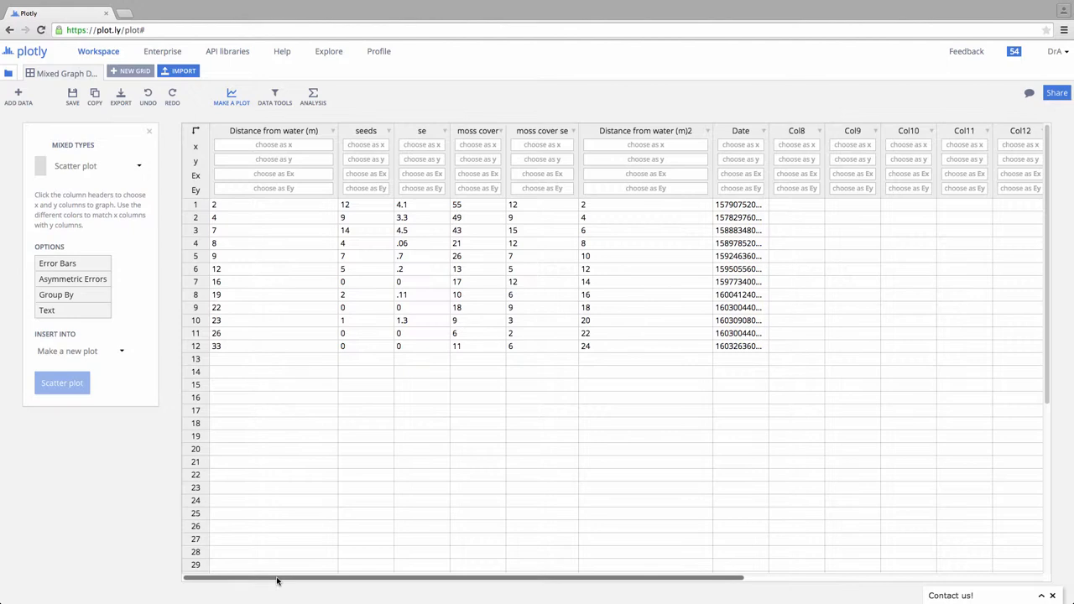
mouse_move(295, 574)
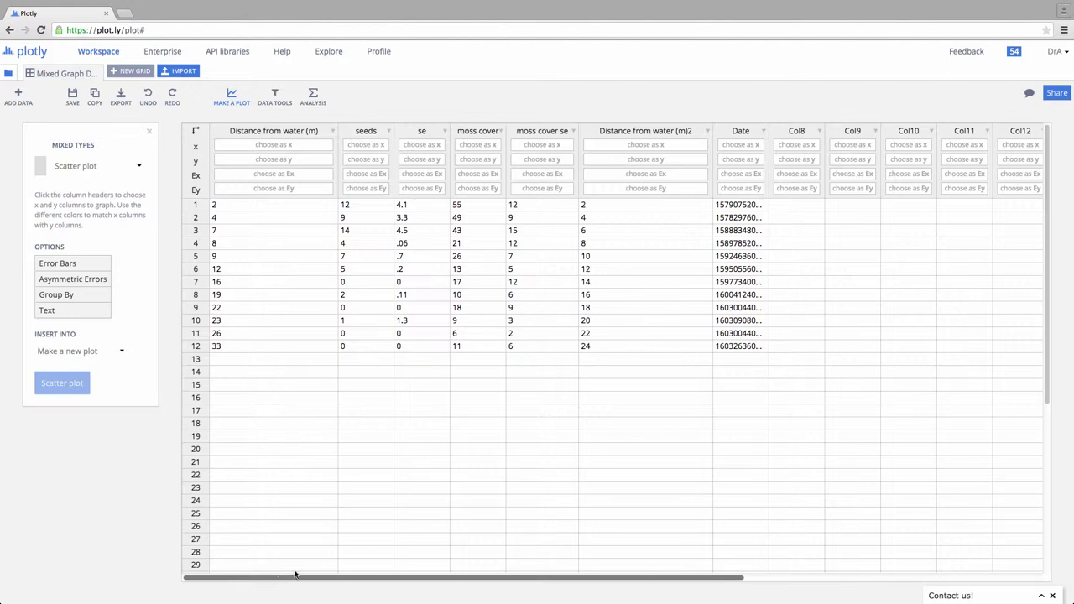
mouse_move(292, 442)
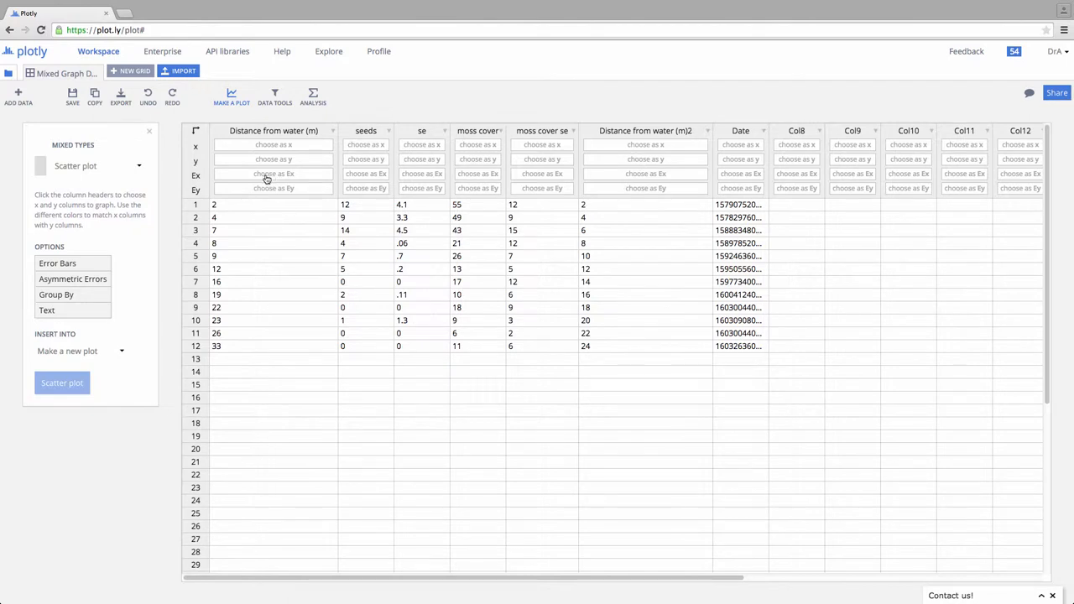
mouse_move(277, 205)
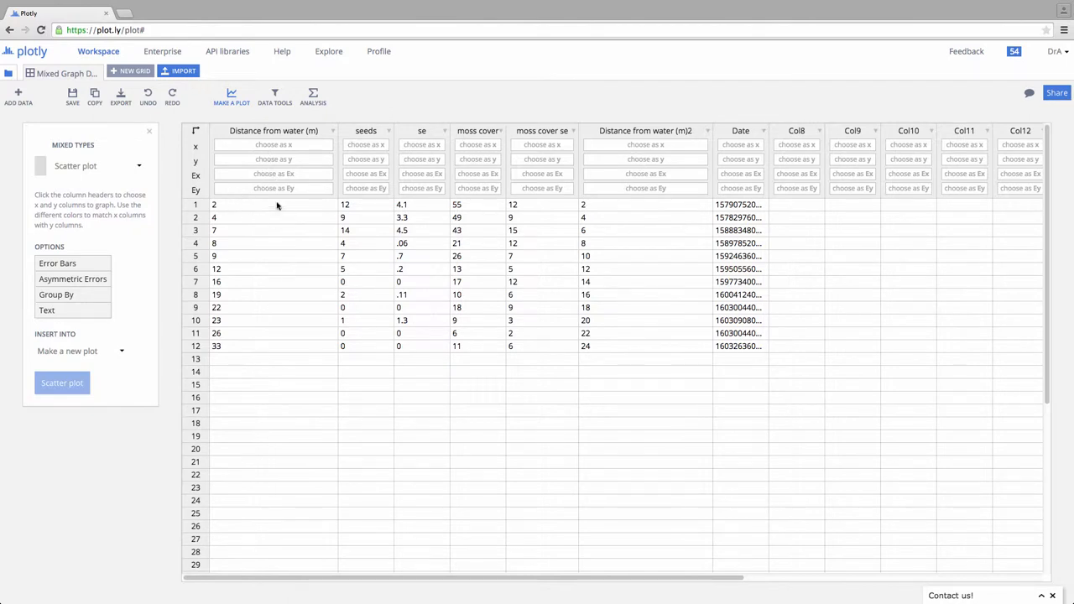
- Assign Distance from water (m) as the x values and seeds as the y values
left_click(272, 145)
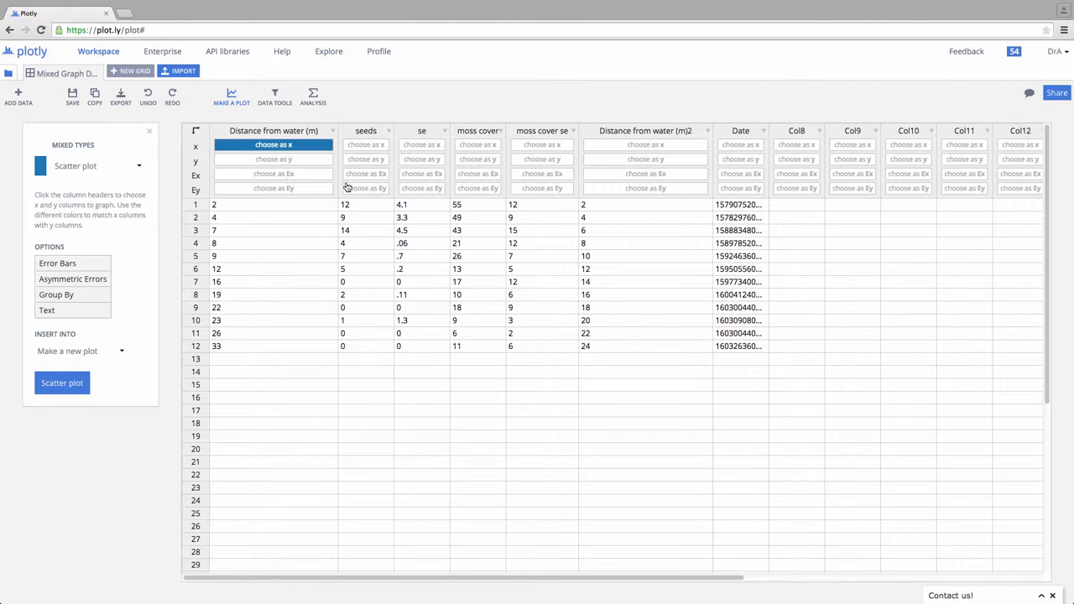
left_click(365, 160)
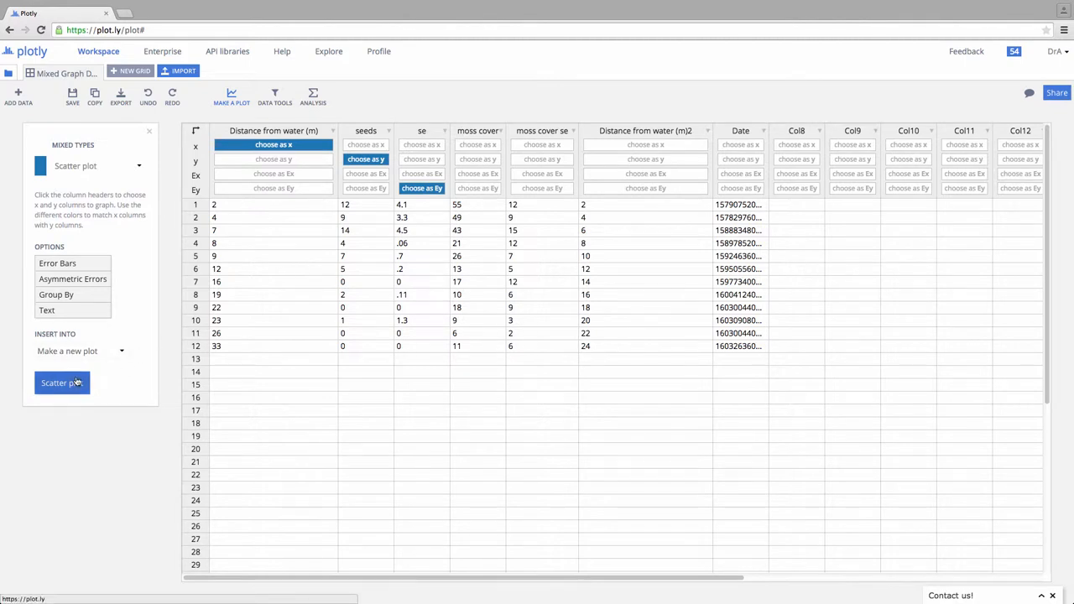
- Build the seeds-versus-distance scatter plot with se error bars and bring up the theme choices
left_click(61, 383)
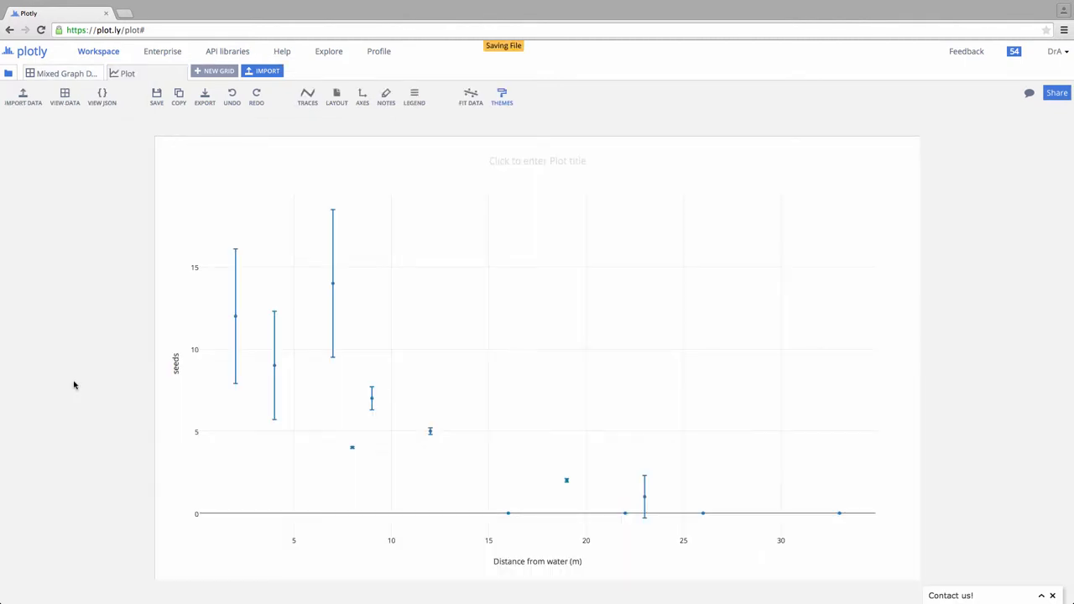
left_click(501, 96)
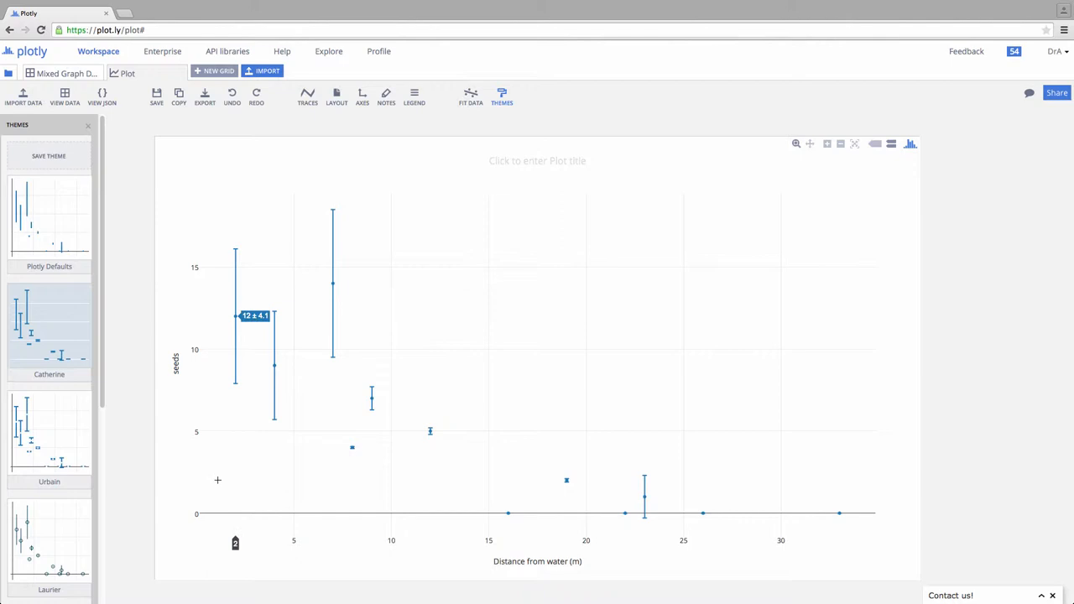
mouse_move(402, 485)
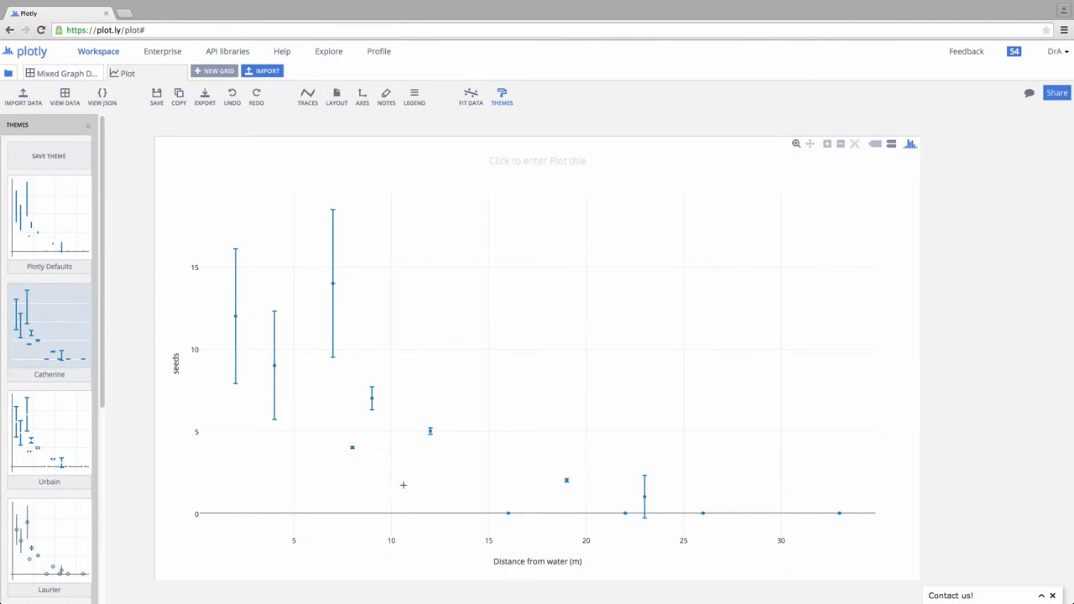
mouse_move(402, 485)
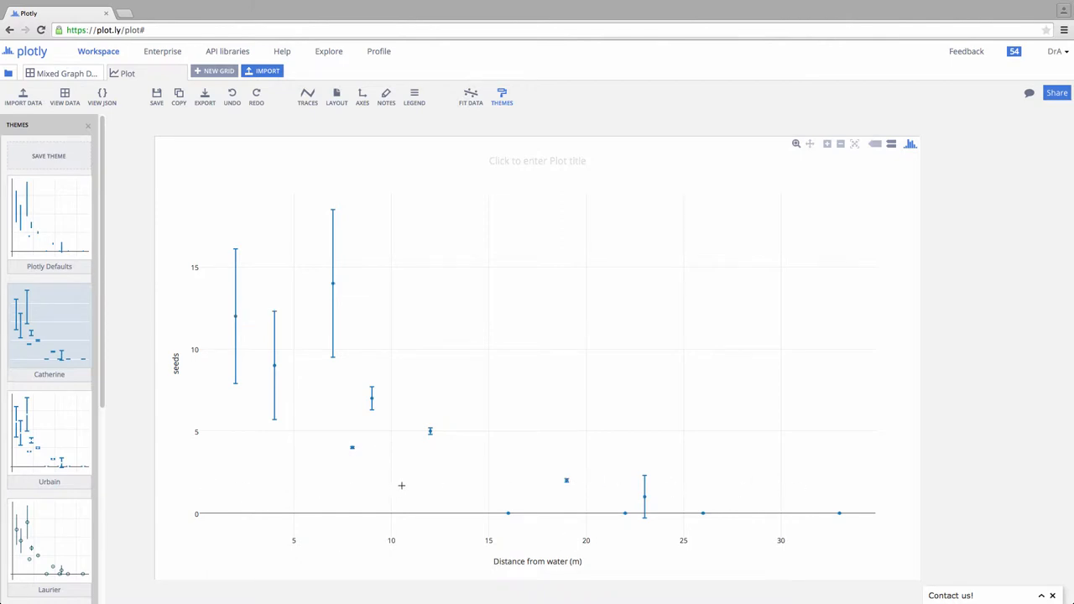
- Map Distance from water (m)2, moss cover and moss cover se to a second trace as a line plot
left_click(65, 97)
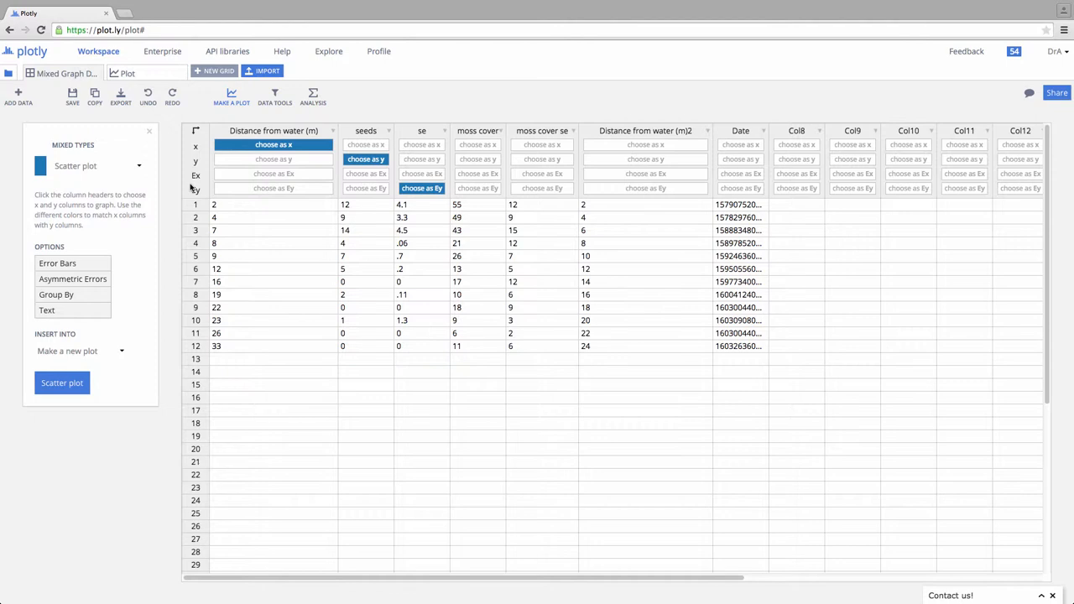
mouse_move(220, 190)
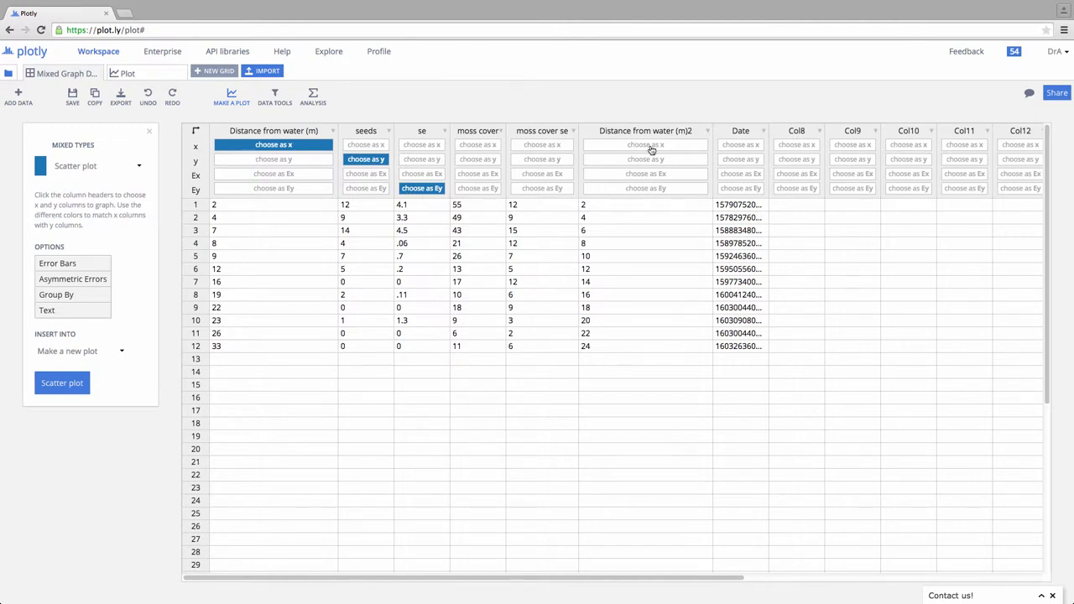
left_click(645, 145)
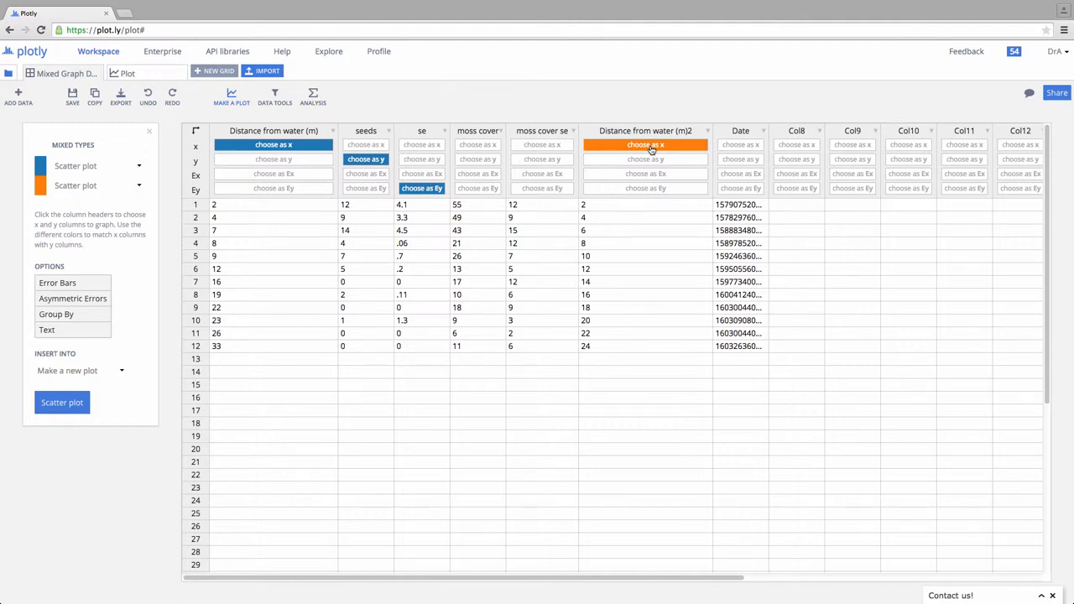
mouse_move(646, 145)
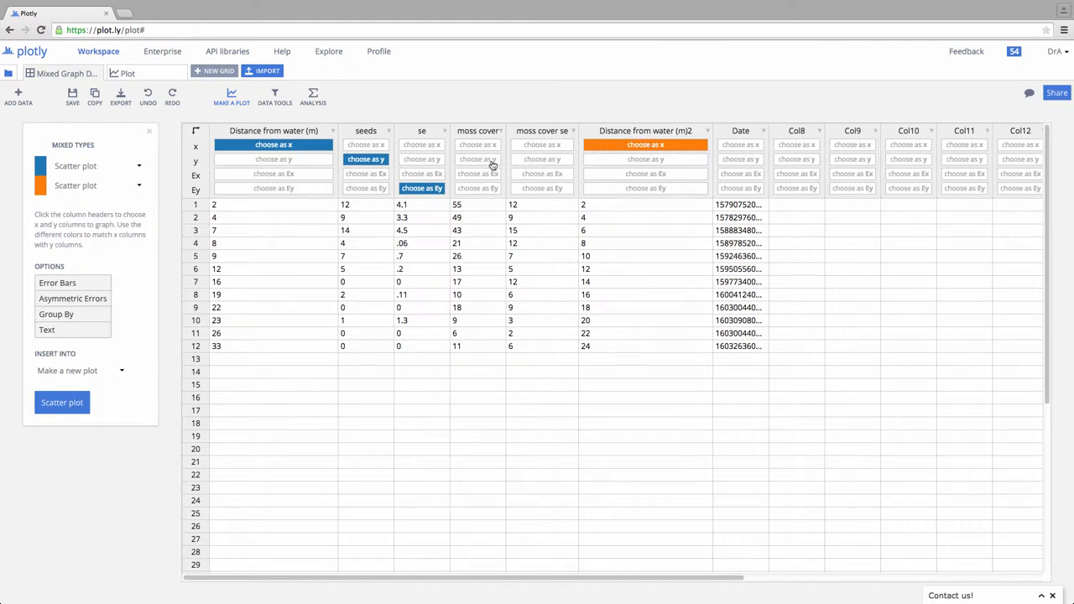
left_click(477, 159)
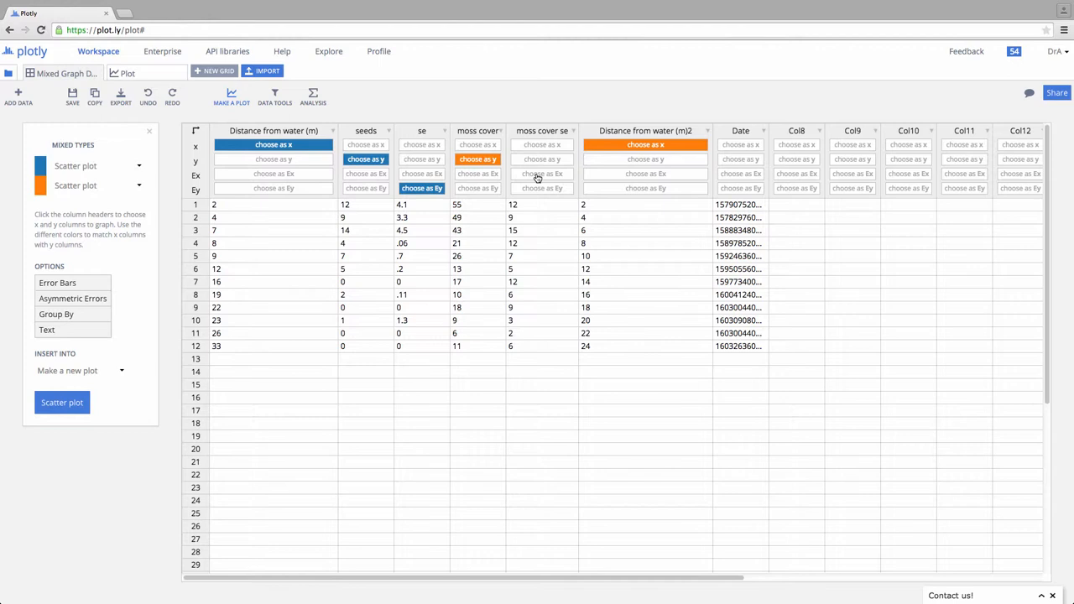
left_click(542, 188)
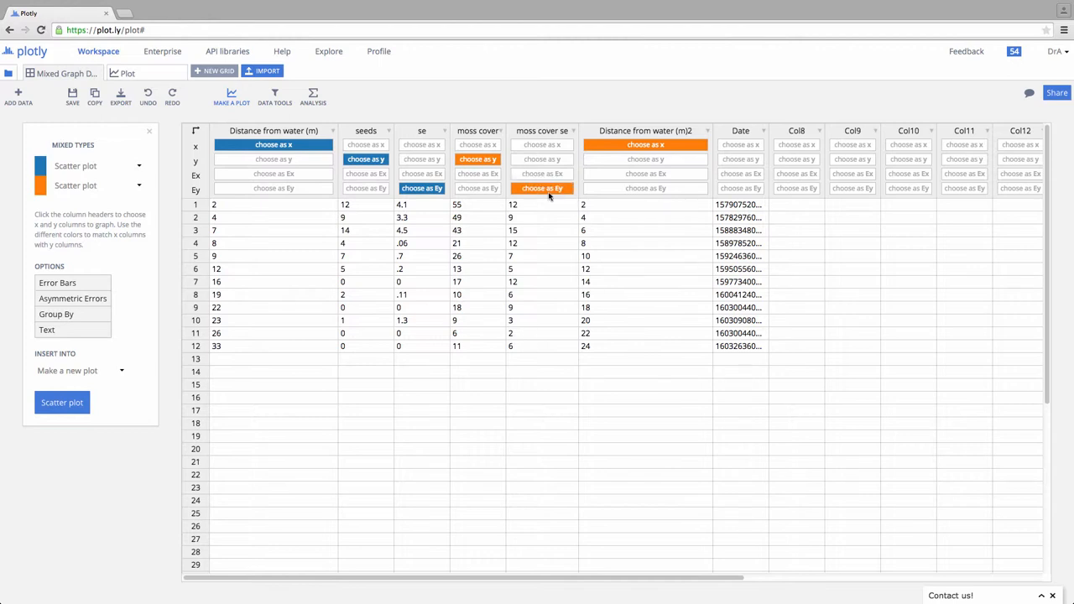
mouse_move(283, 309)
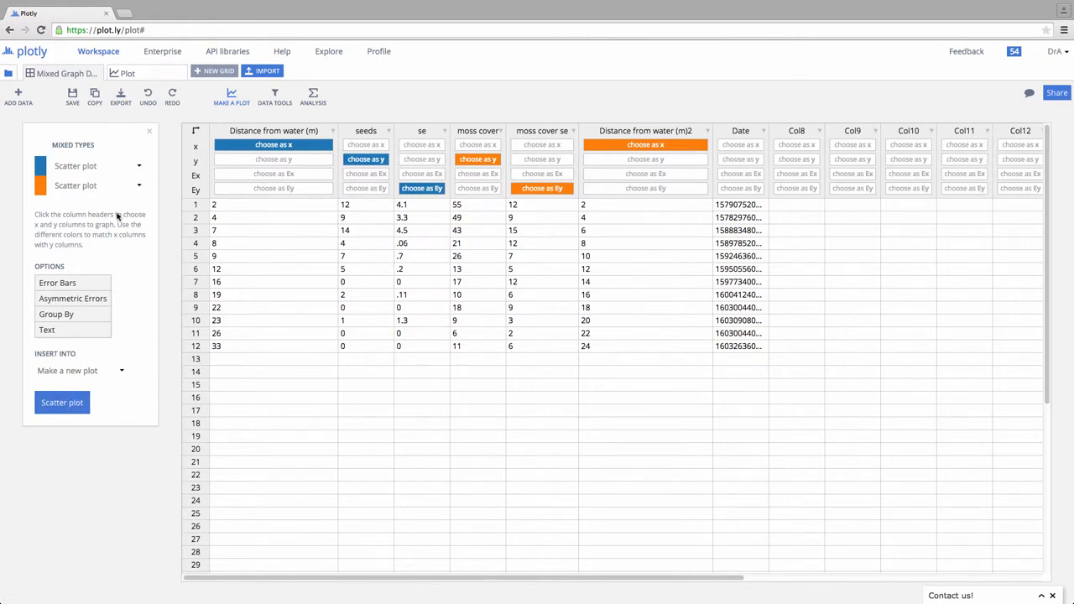
left_click(75, 186)
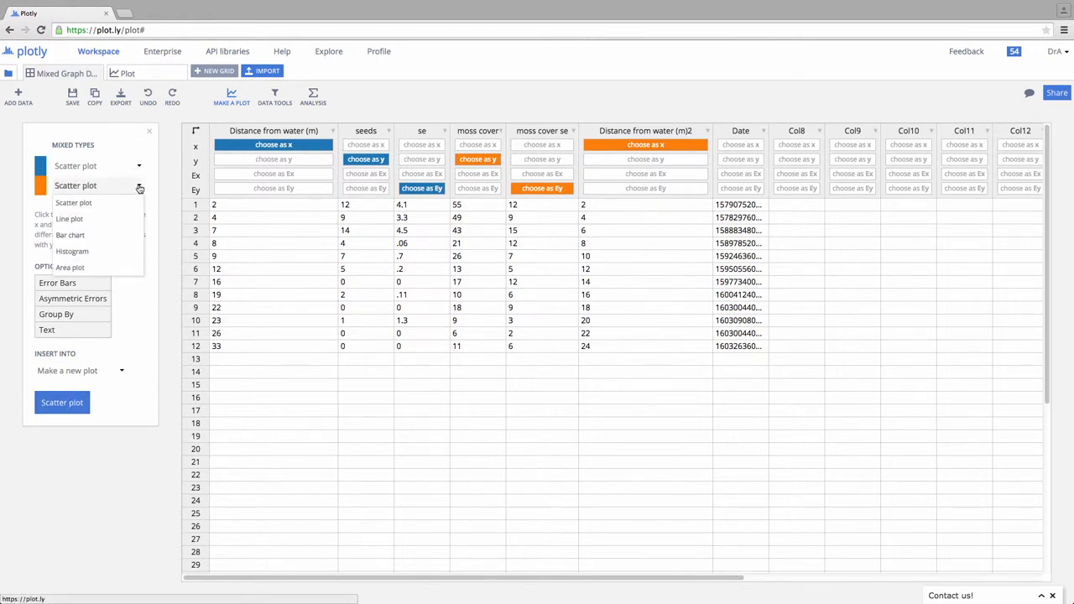
left_click(69, 218)
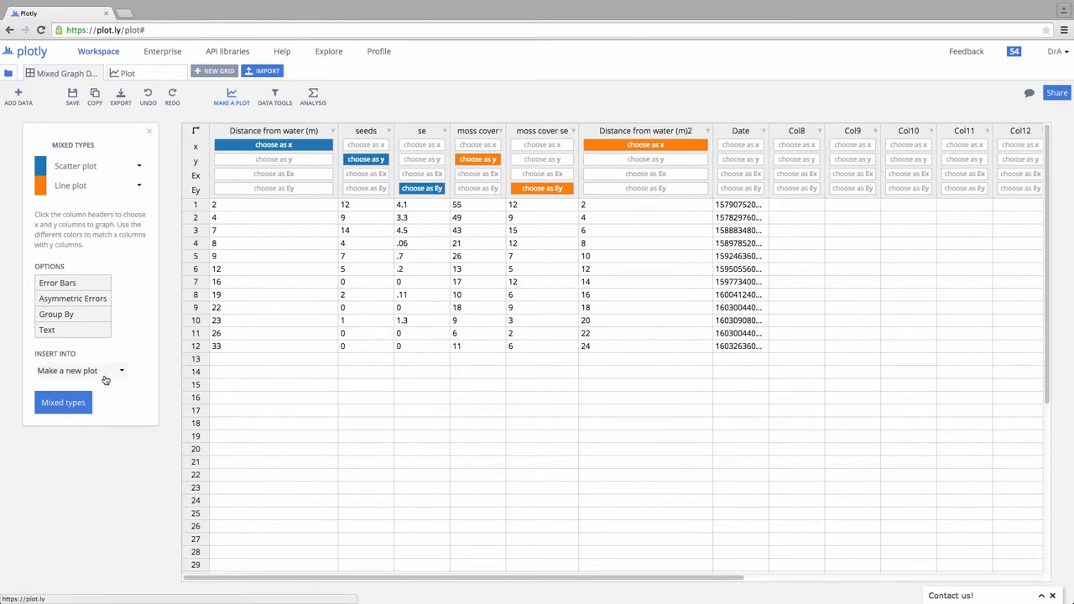
- Create the mixed-type chart of seeds points and moss cover line, then show theme choices
left_click(63, 402)
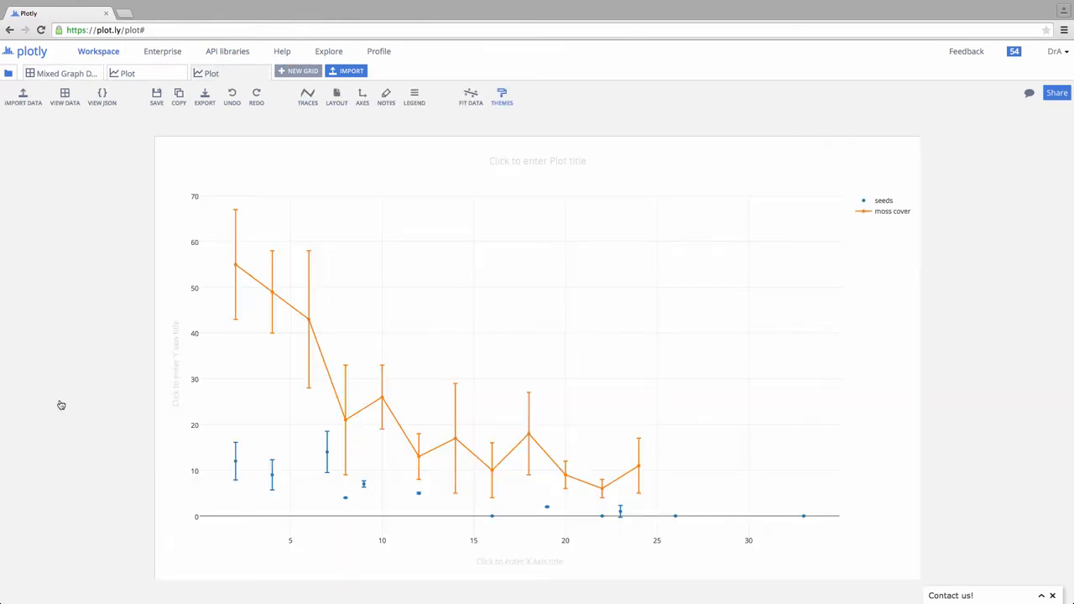
left_click(501, 96)
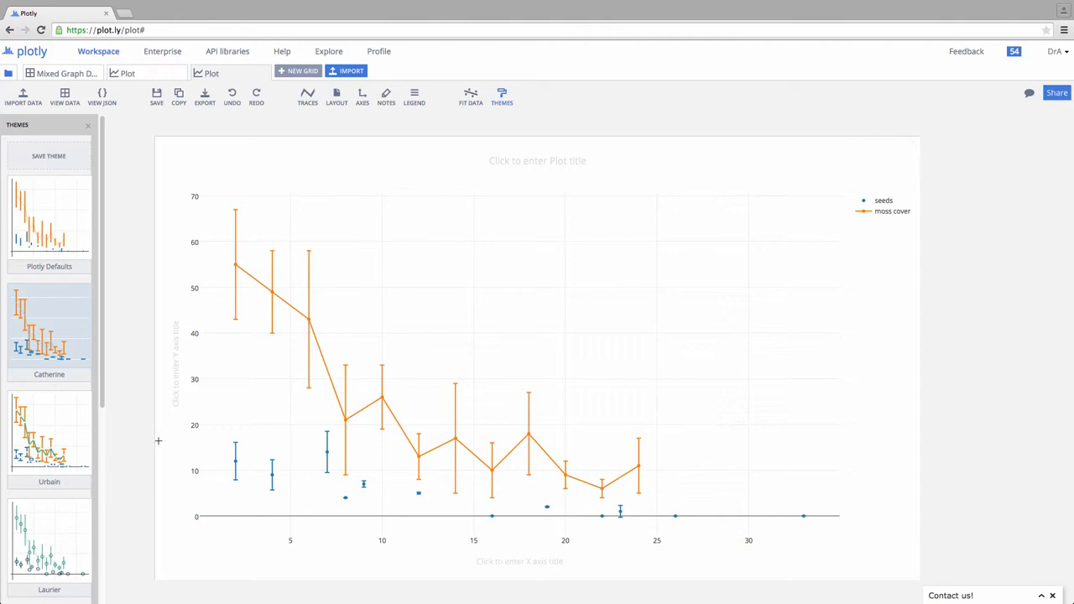
mouse_move(326, 451)
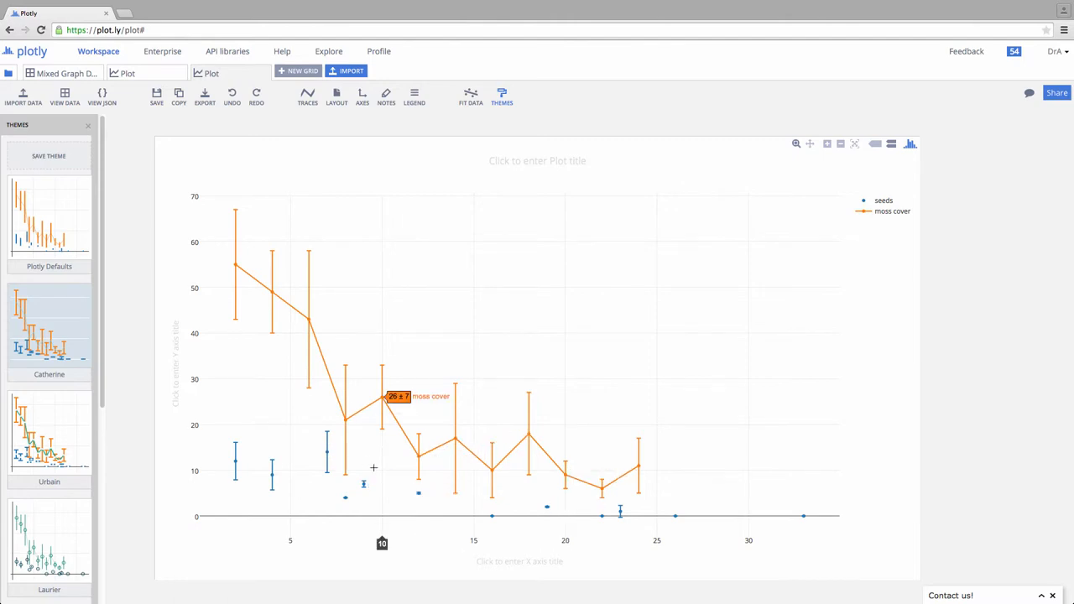
mouse_move(714, 457)
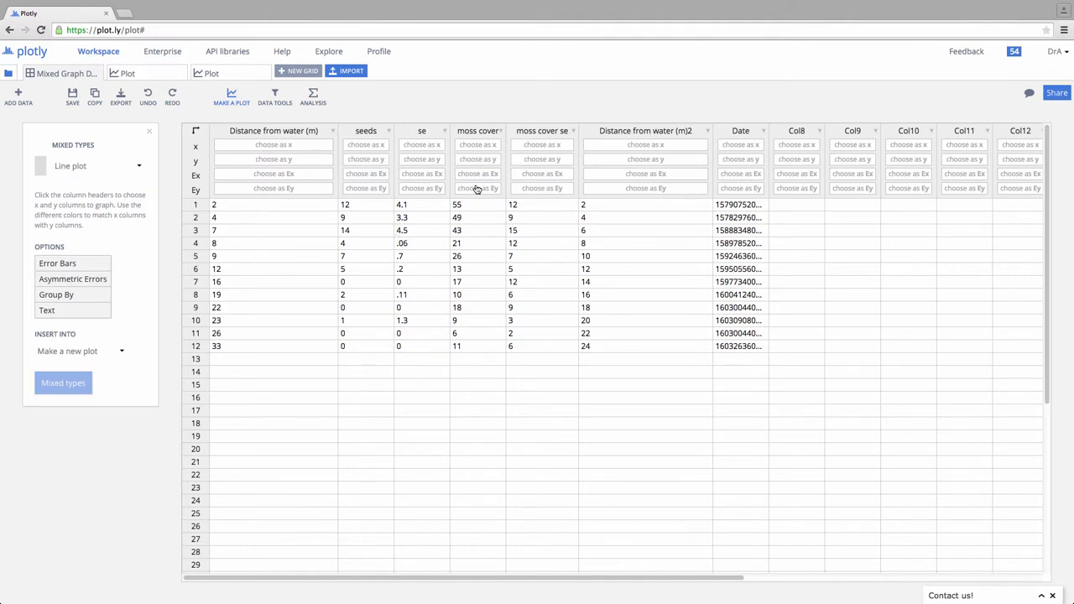
mouse_move(624, 153)
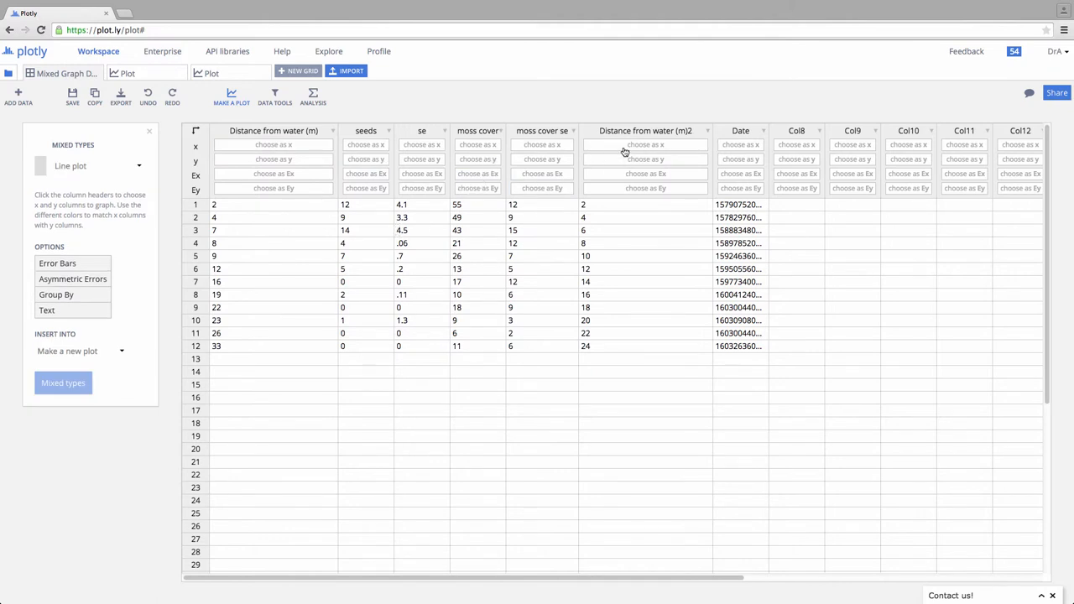
- Insert moss cover against Distance from water (m)2, with moss cover se errors, into tab 2's plot
left_click(645, 145)
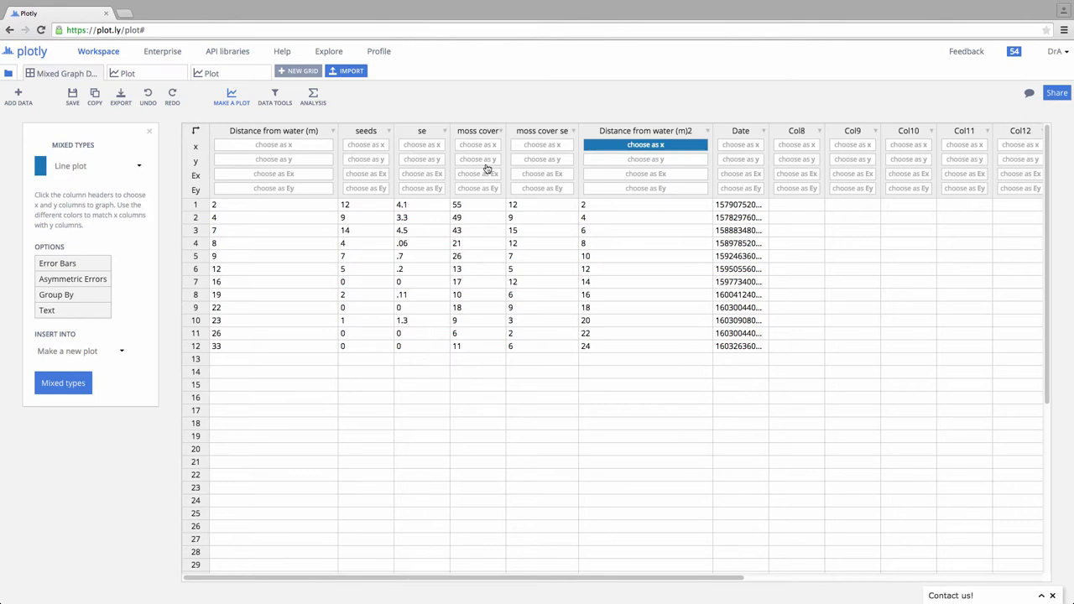
left_click(477, 159)
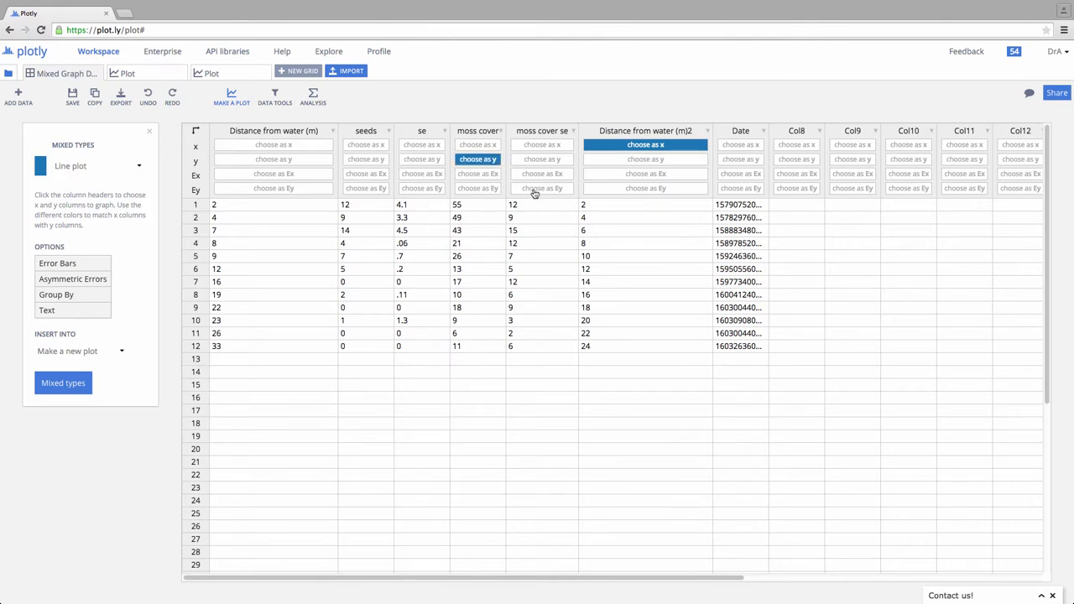
left_click(542, 188)
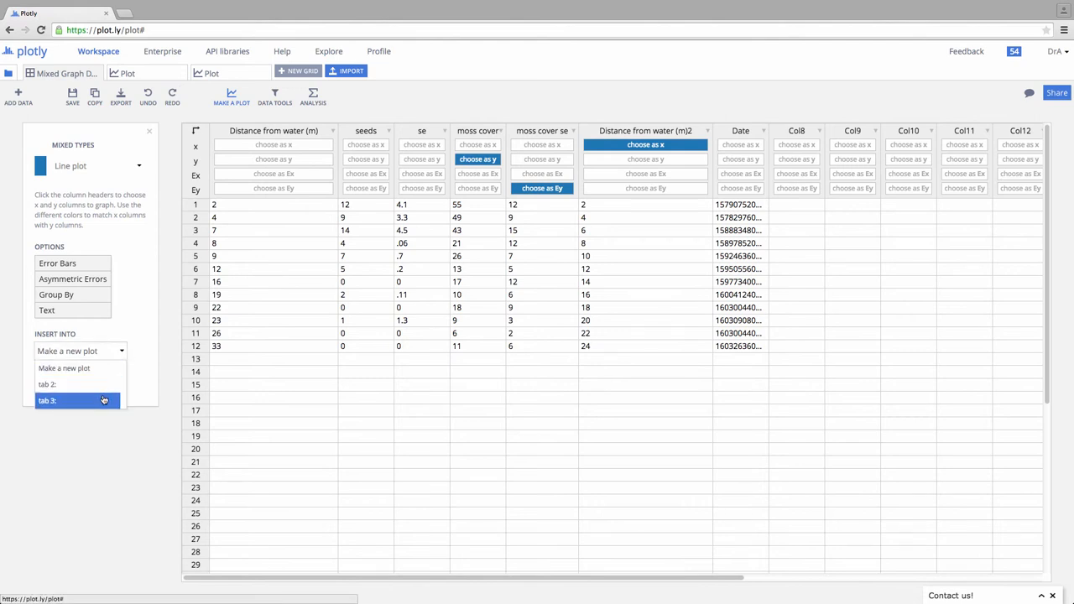
mouse_move(76, 385)
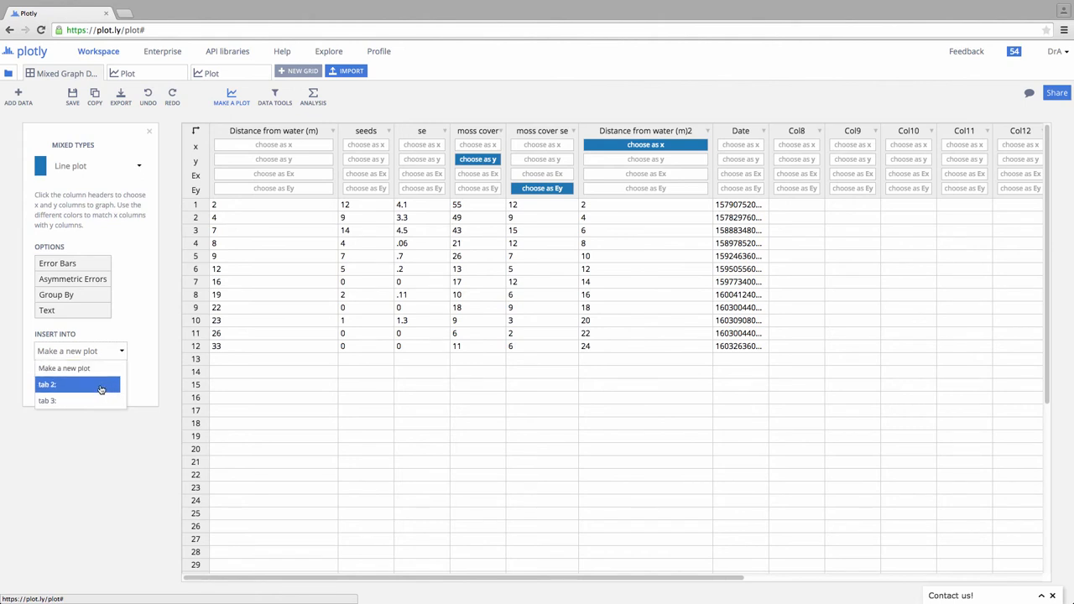
left_click(78, 384)
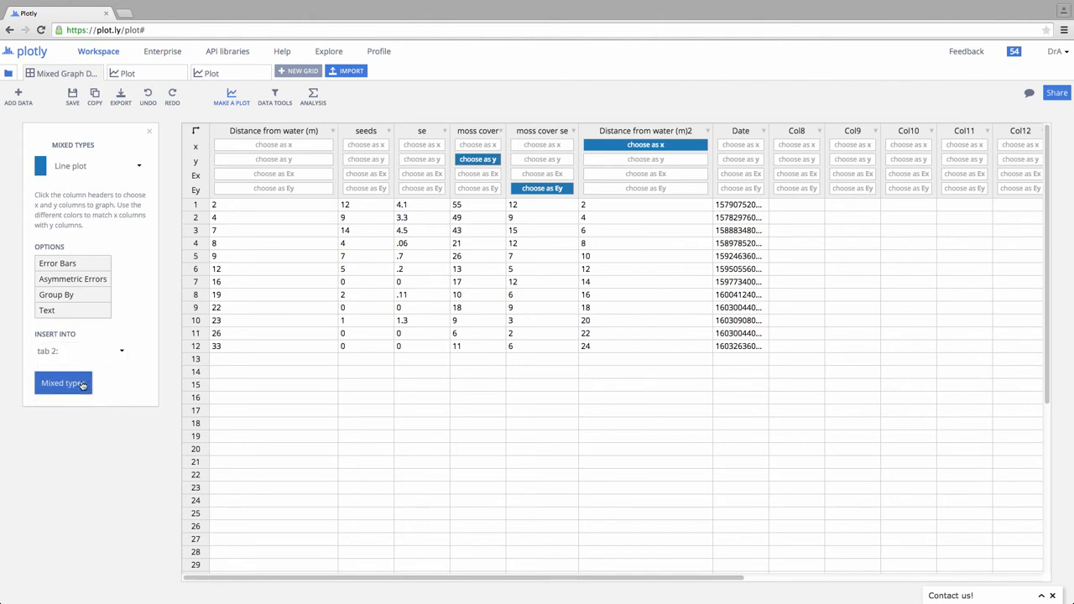
left_click(63, 382)
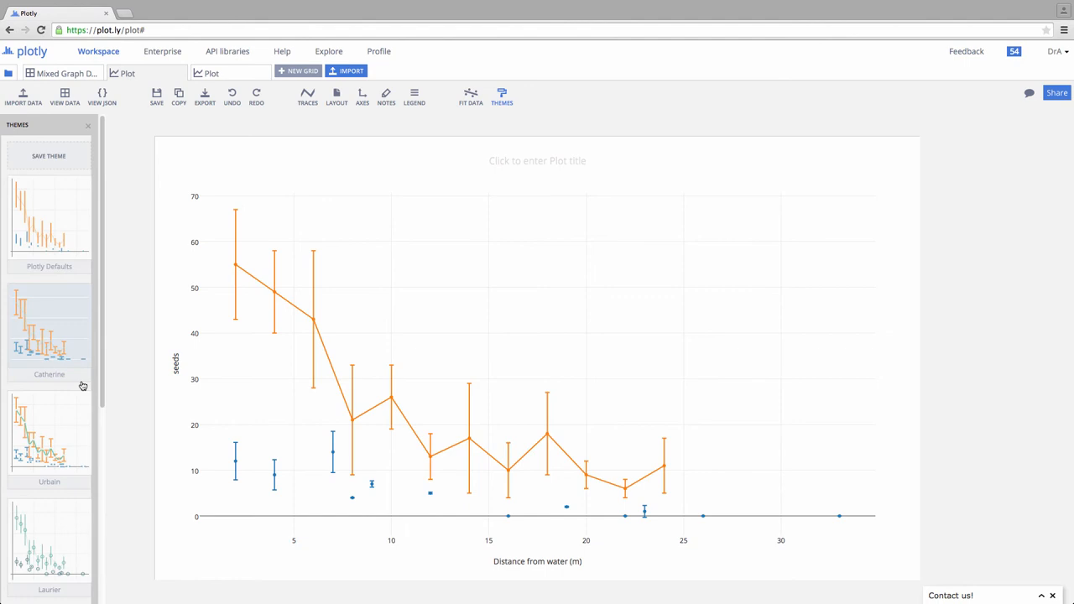